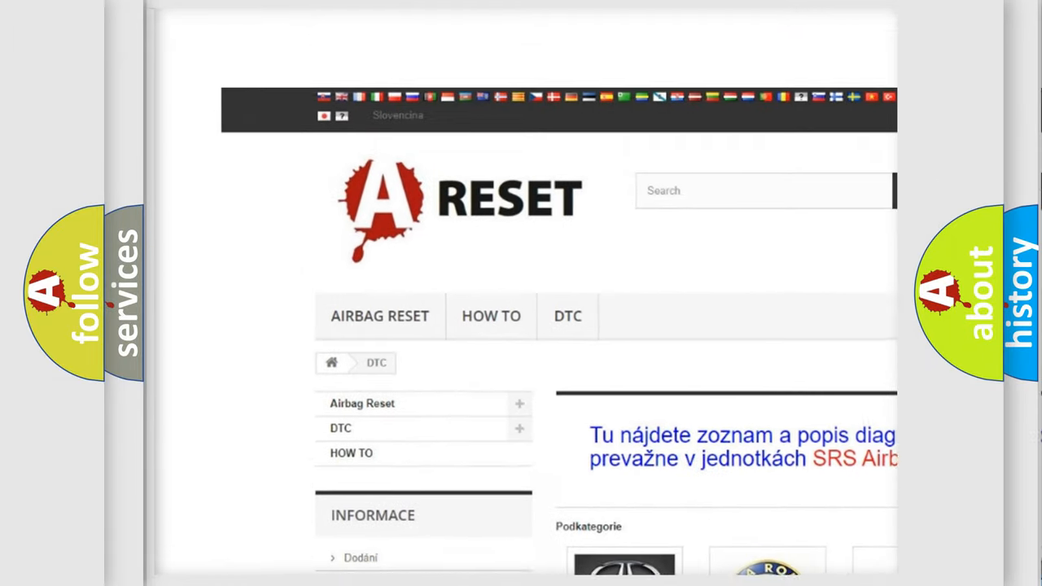
# - Scroll down the DTC brand grid until the FIAT DTC tile appears
pyautogui.scroll(-3)
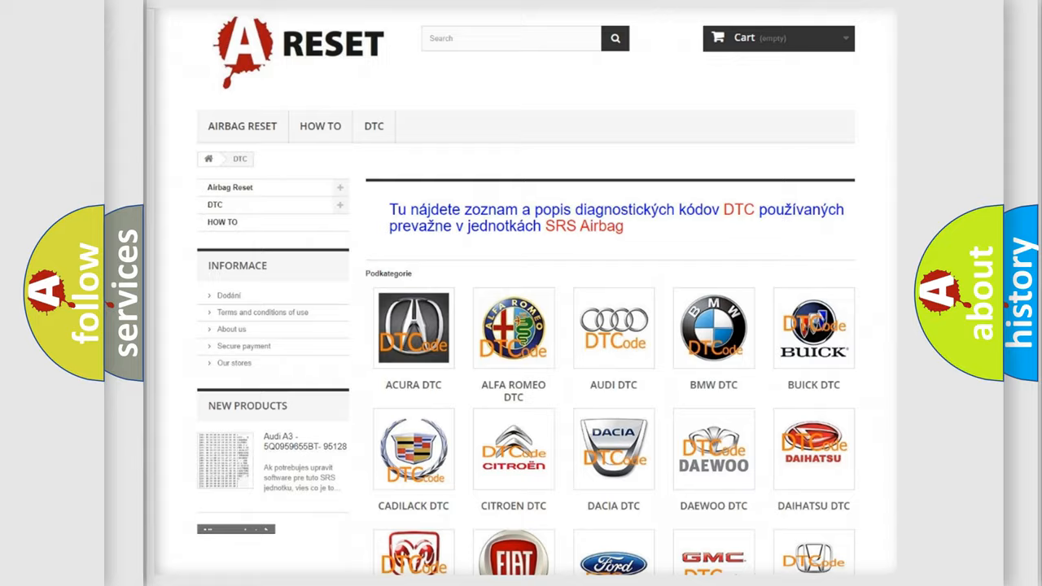
pyautogui.scroll(-3)
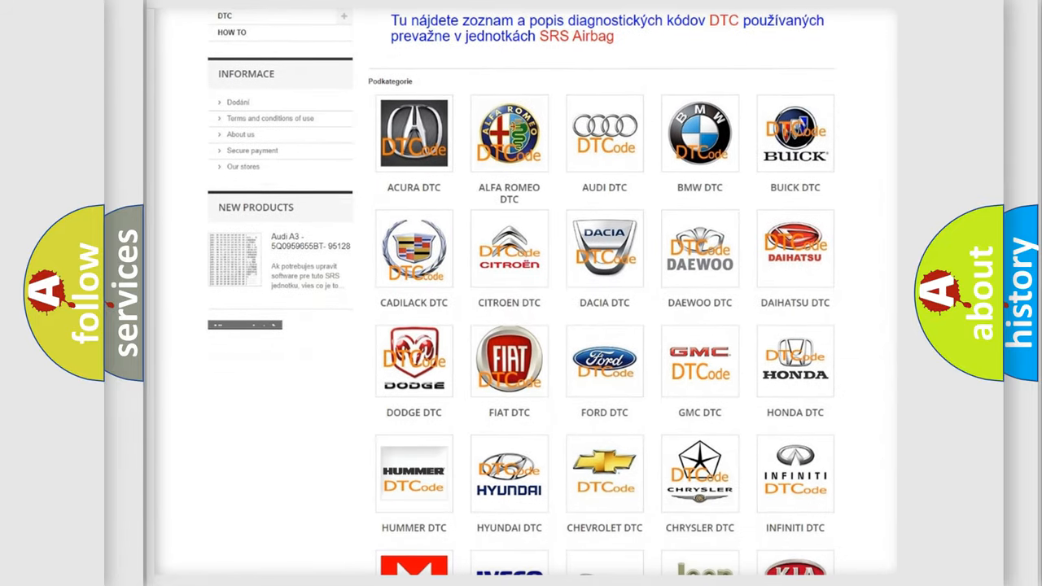
pyautogui.moveTo(509, 362)
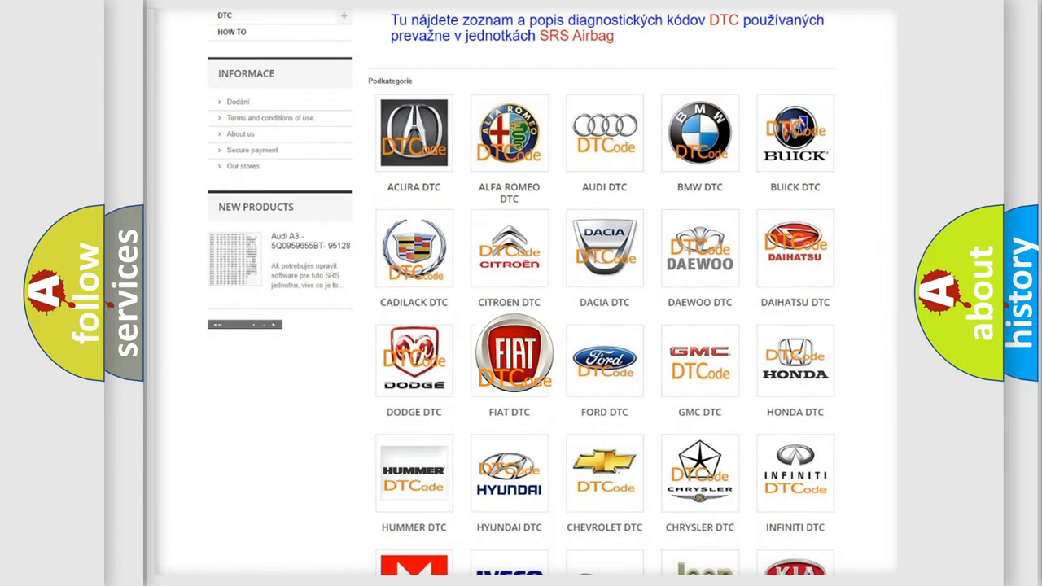
# - Open the FIAT DTC tile and scroll through its code subcategories and back up
pyautogui.click(509, 360)
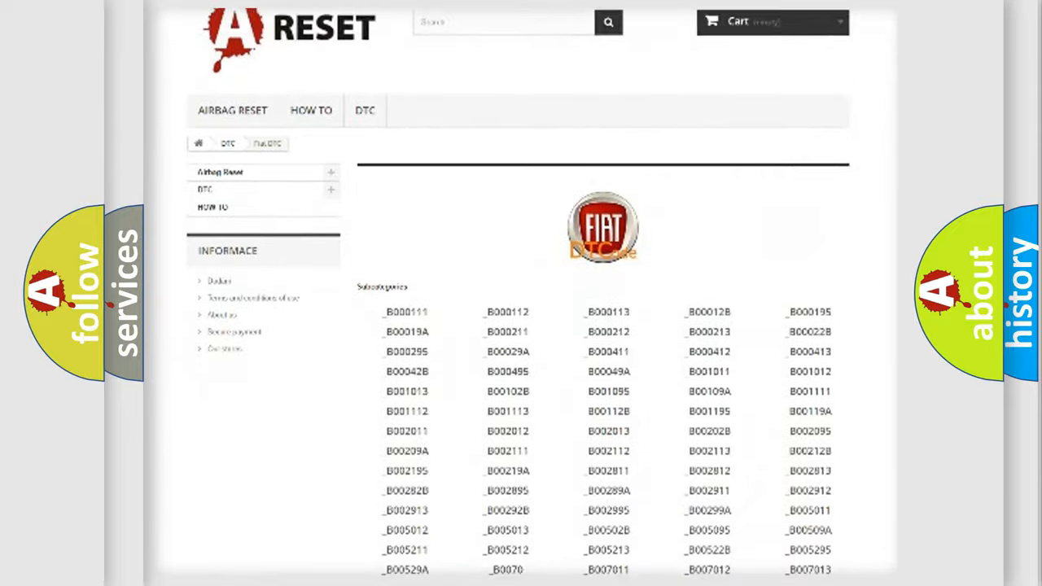
pyautogui.scroll(-3)
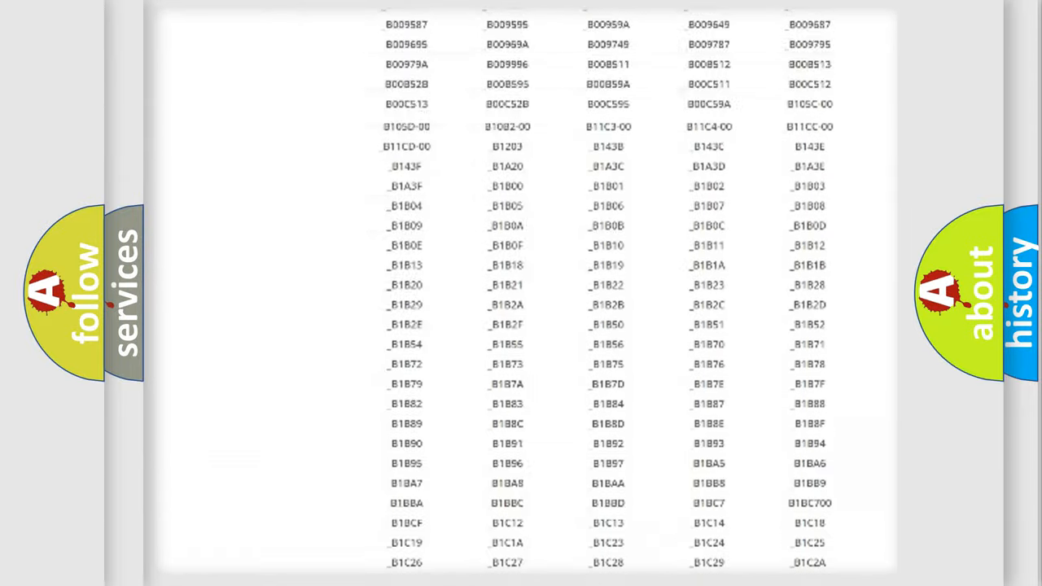
pyautogui.scroll(3)
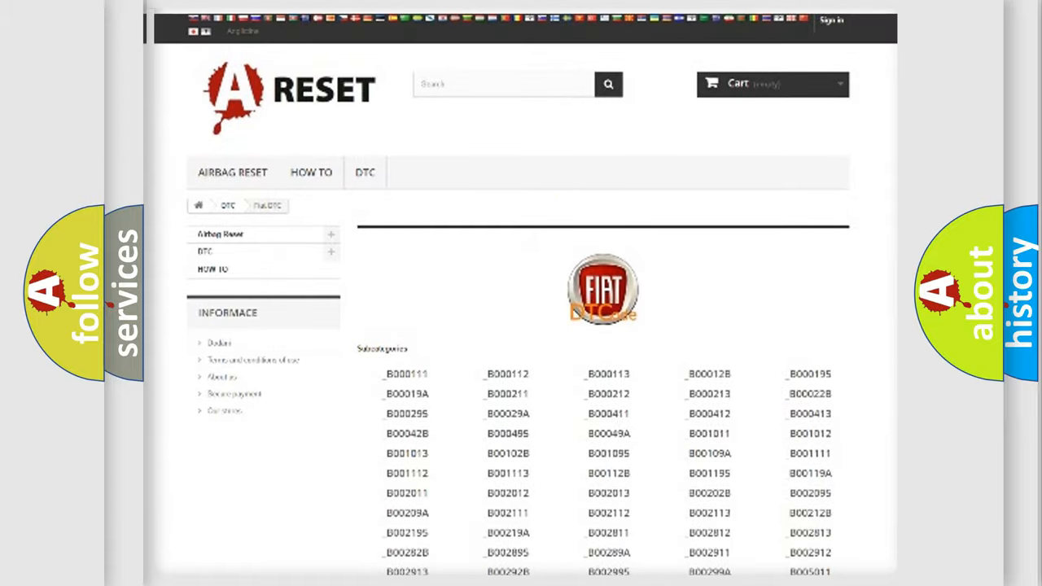